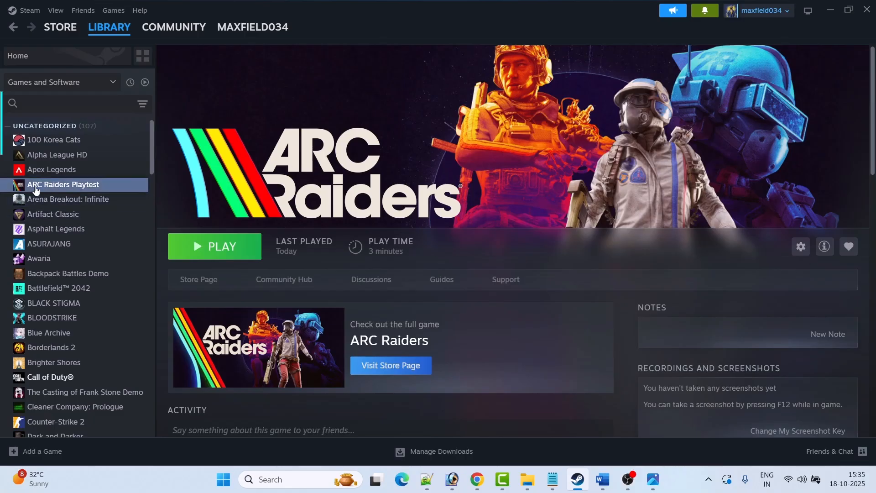
pyautogui.moveTo(92, 189)
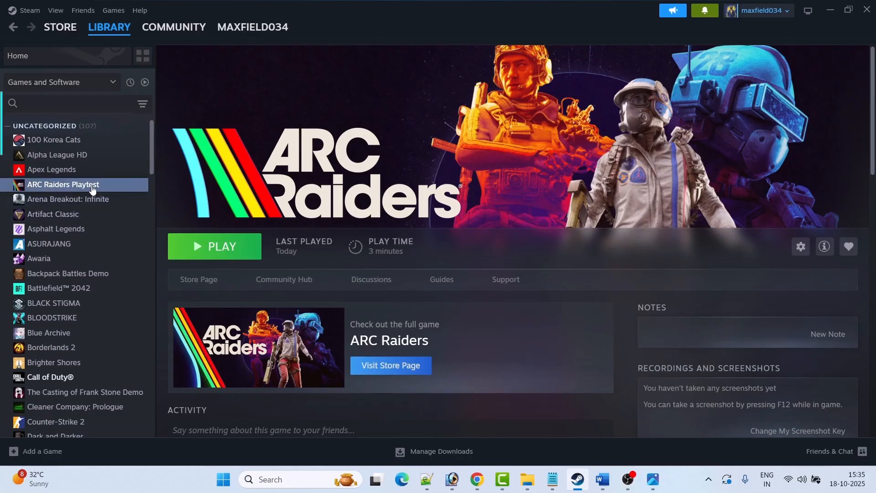
pyautogui.moveTo(111, 189)
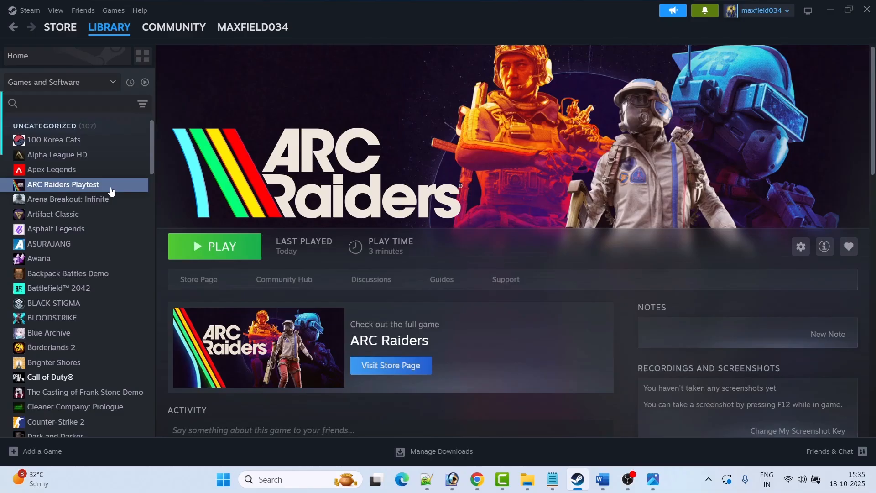
# - Check the Fix 1 heading in the Word troubleshooting notes
pyautogui.click(601, 484)
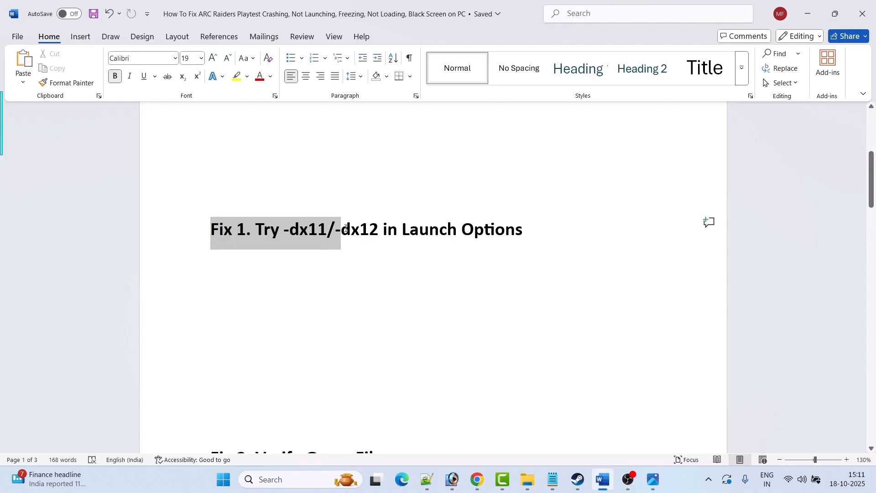
pyautogui.moveTo(346, 229); pyautogui.dragTo(509, 232)
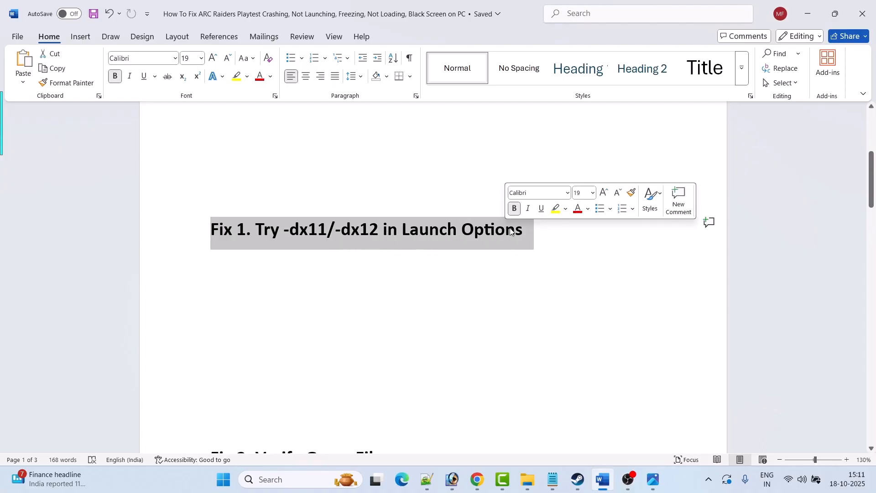
pyautogui.click(578, 479)
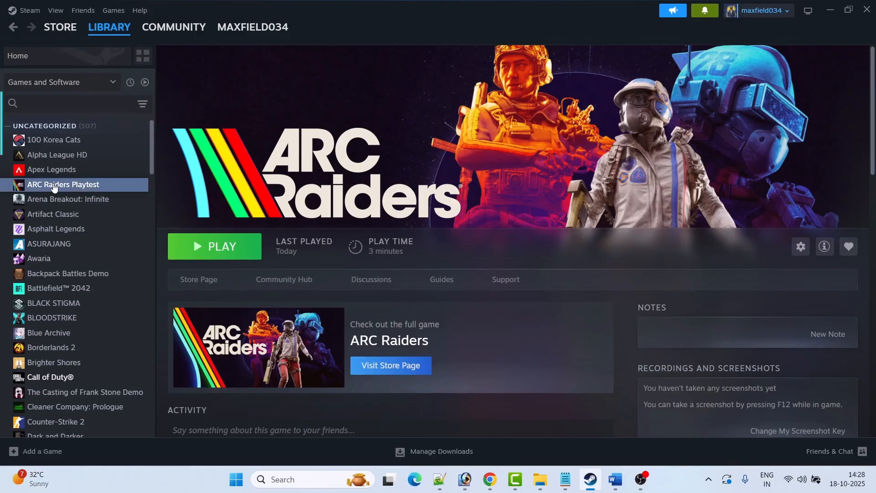
# - Enter -dx11 as ARC Raiders Playtest's launch option and close Properties
pyautogui.rightClick(63, 184)
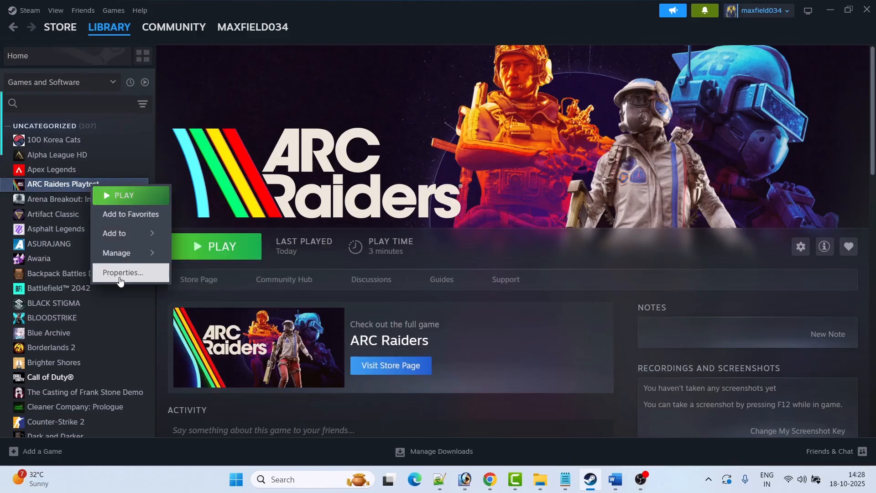
pyautogui.click(122, 274)
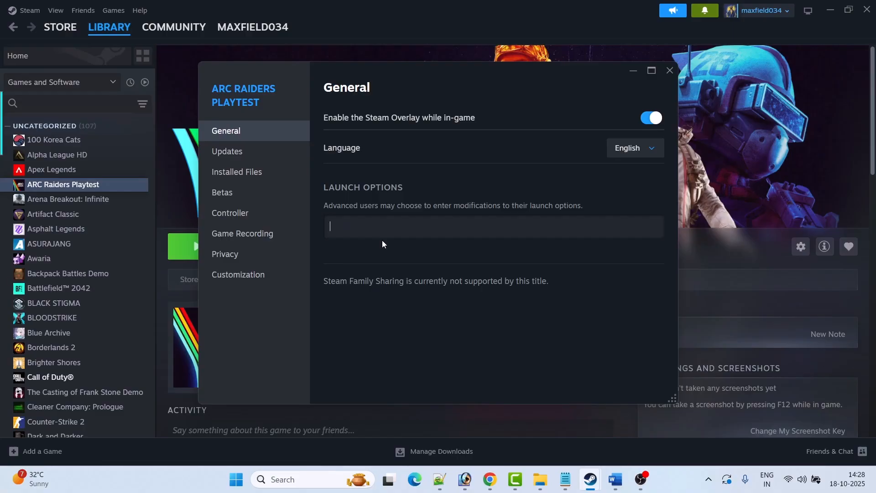
pyautogui.write('-dx11')
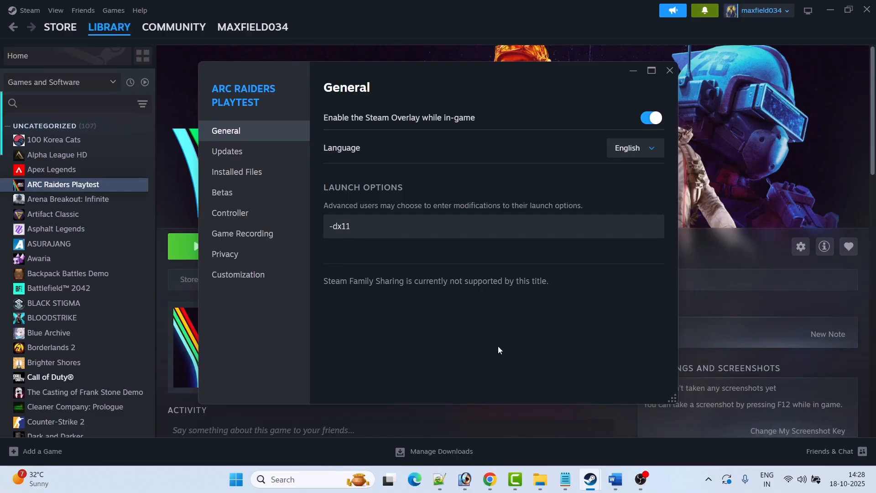
pyautogui.click(669, 70)
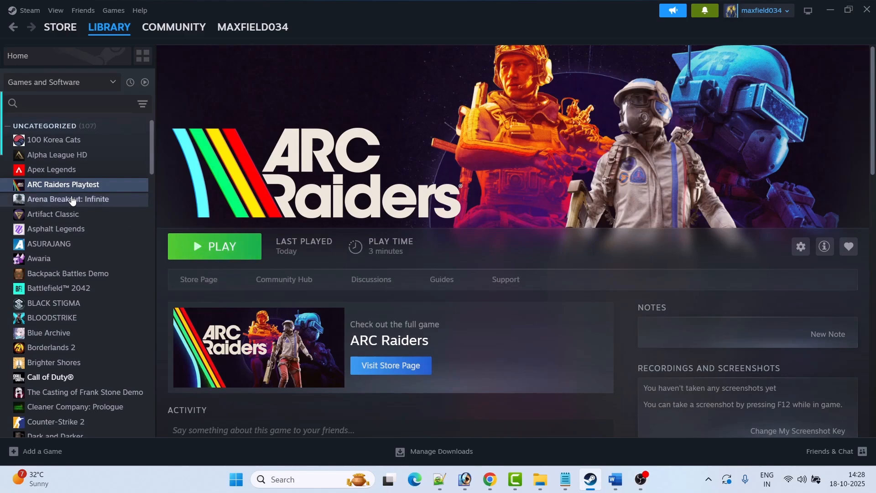
pyautogui.click(800, 246)
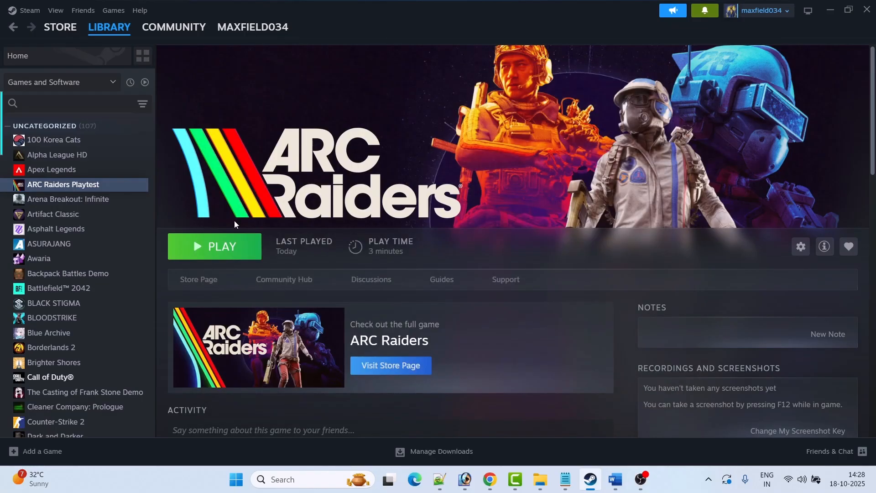
# - Re-highlight the Fix 1 heading in the Word notes and return to Steam
pyautogui.click(613, 479)
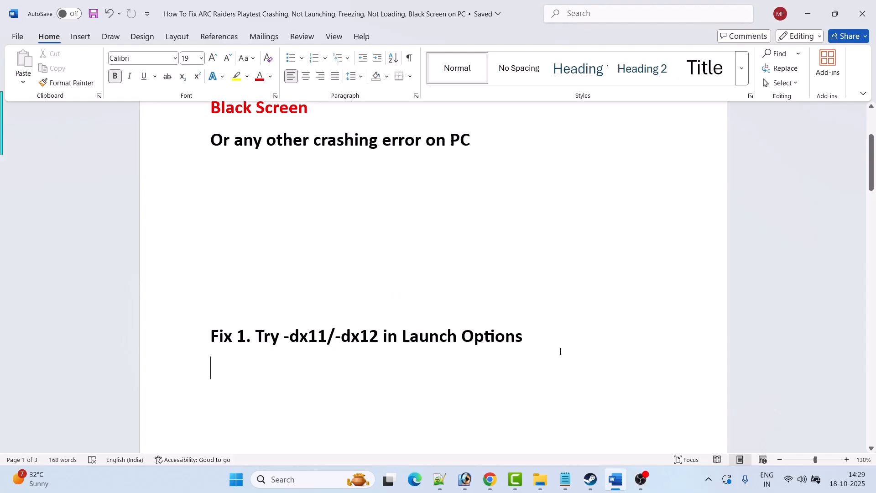
pyautogui.tripleClick(366, 336)
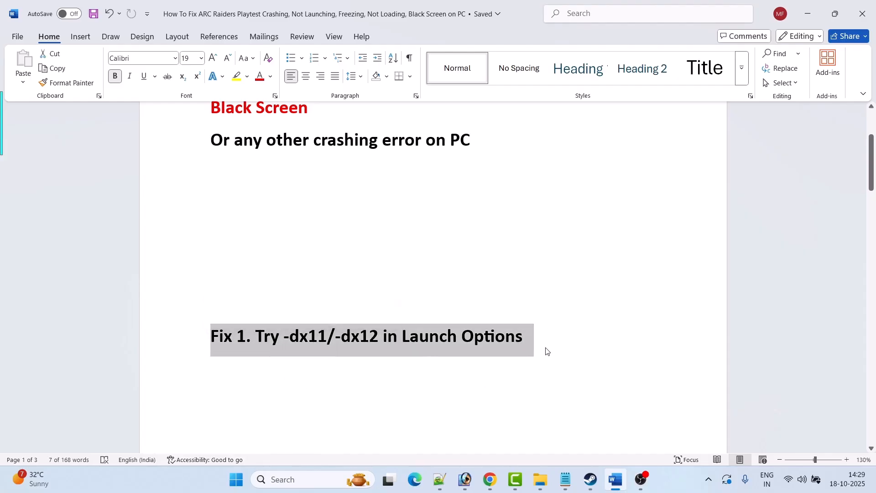
pyautogui.click(589, 478)
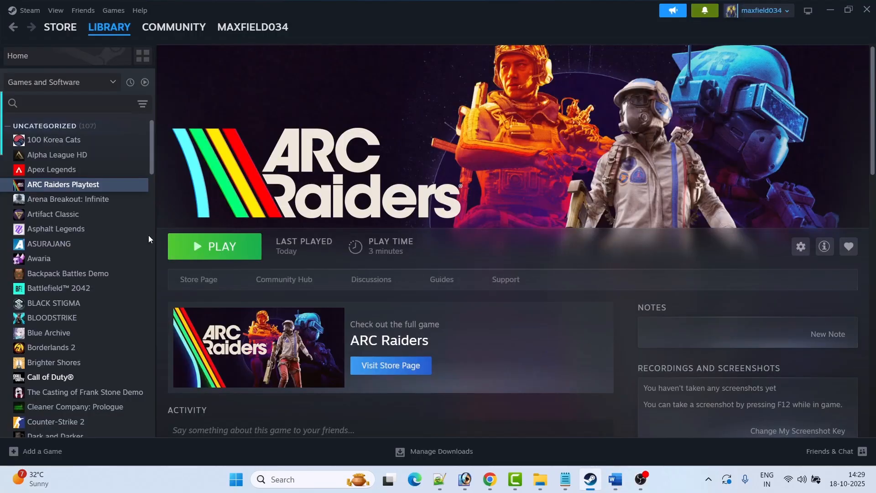
# - Clear ARC Raiders Playtest's Launch Options field, then glance at the Word notes
pyautogui.rightClick(63, 184)
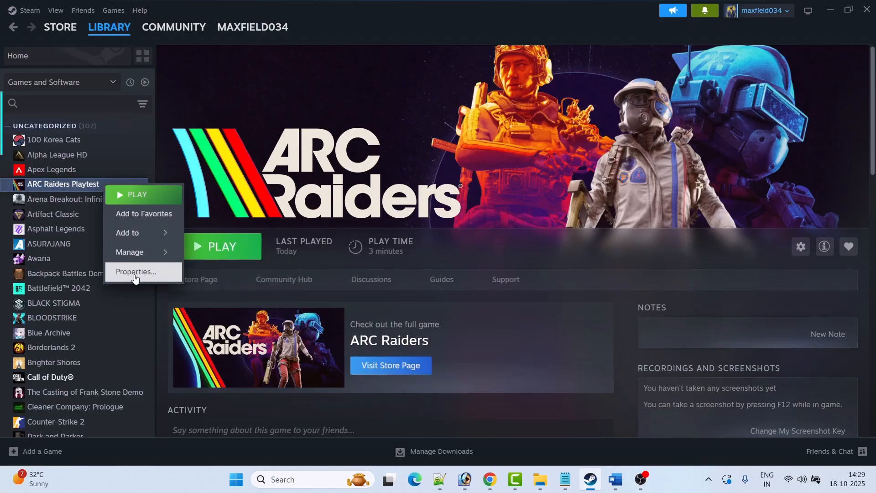
pyautogui.click(135, 271)
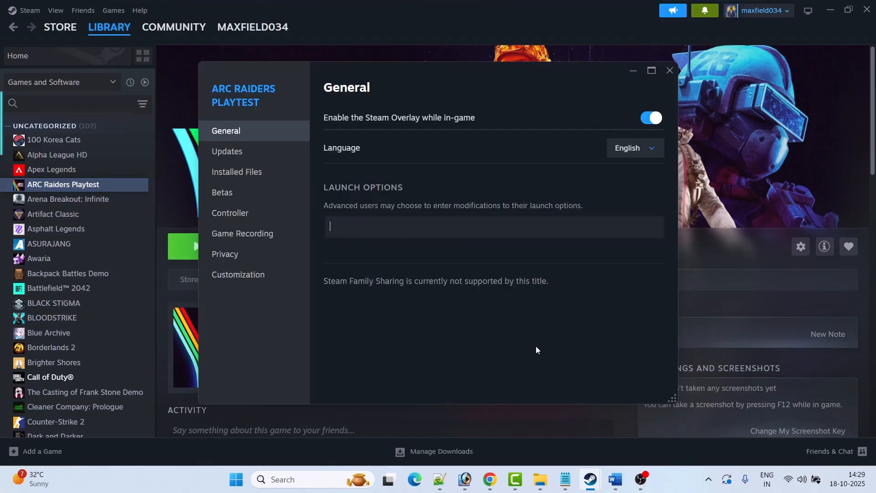
pyautogui.click(669, 70)
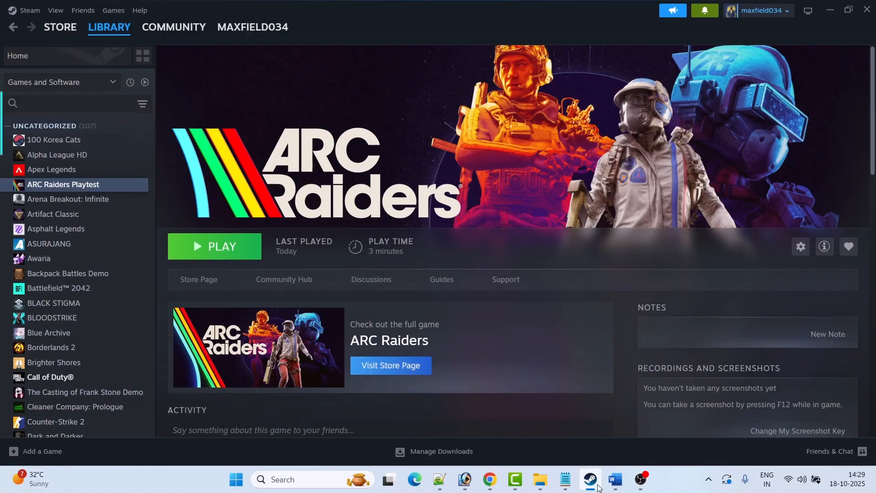
pyautogui.click(613, 478)
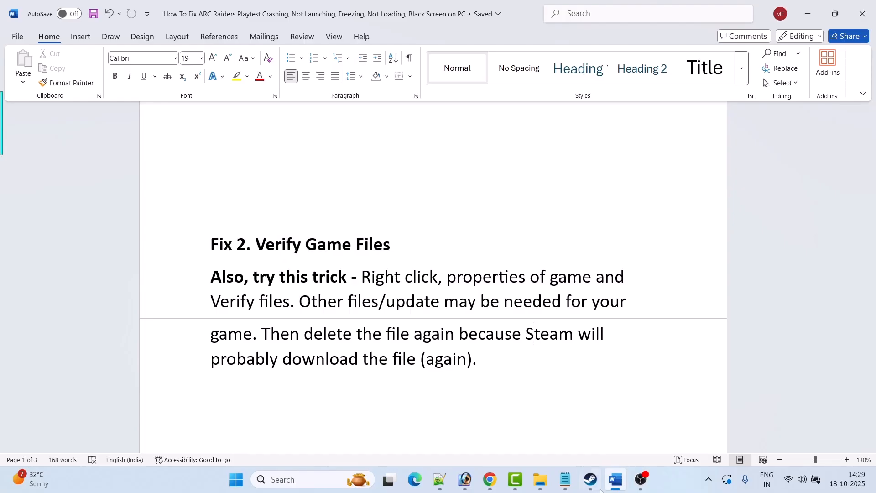
pyautogui.click(589, 479)
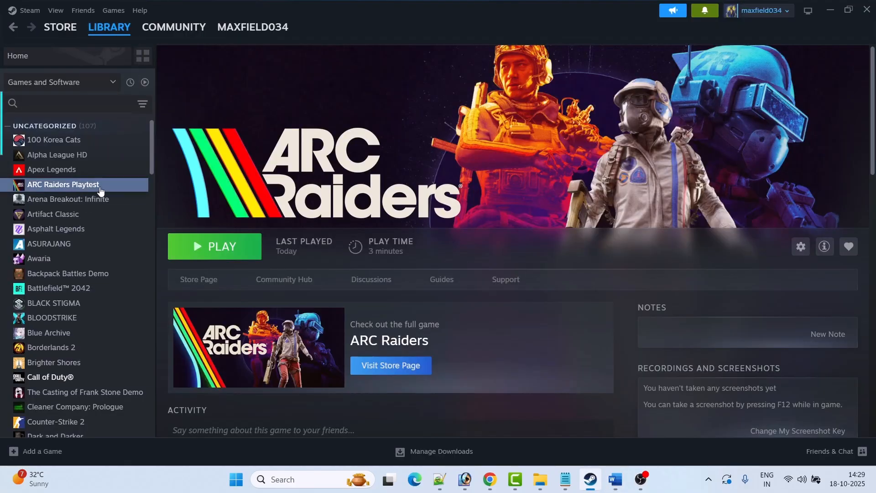
# - Open ARC Raiders Playtest's Installed Files properties and start verifying file integrity
pyautogui.rightClick(63, 184)
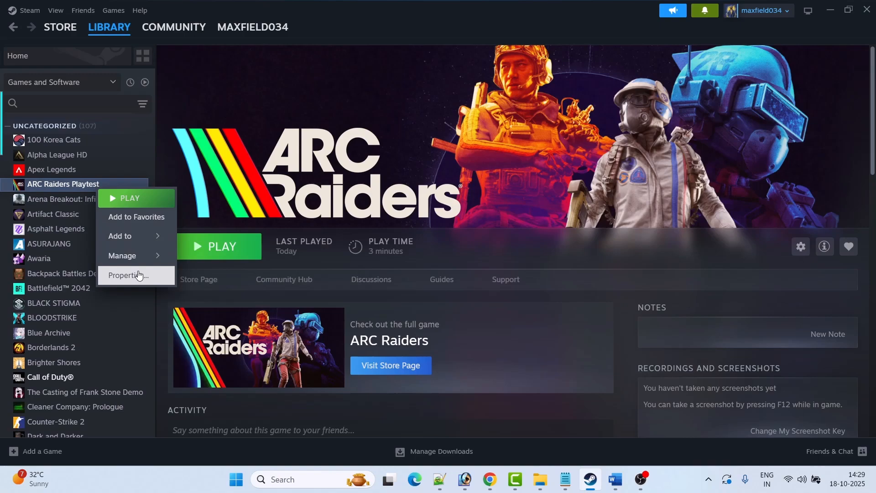
pyautogui.click(129, 276)
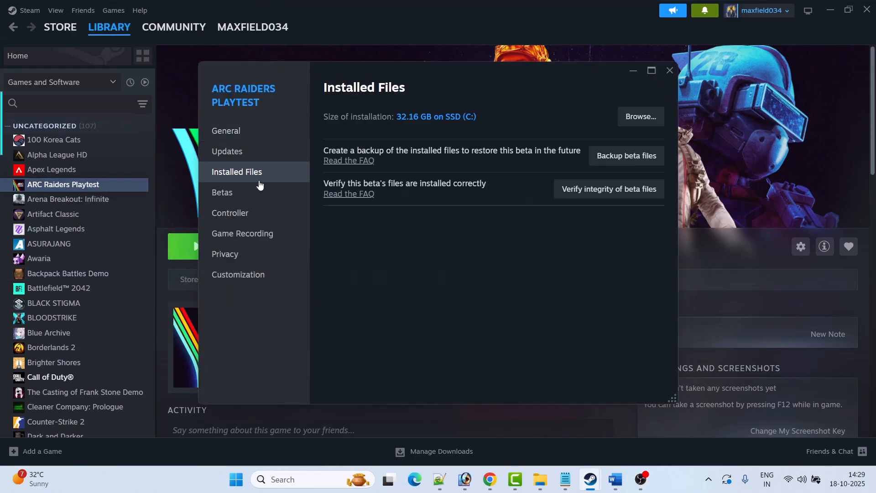
pyautogui.moveTo(608, 189)
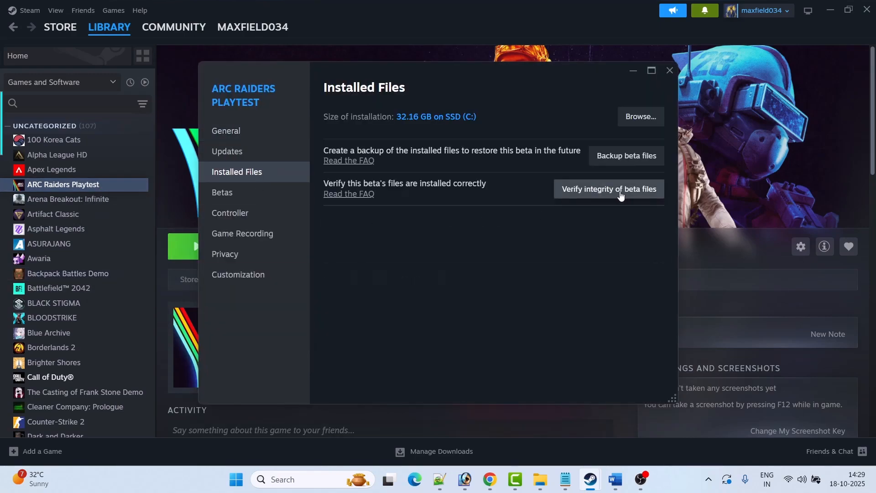
pyautogui.moveTo(592, 196)
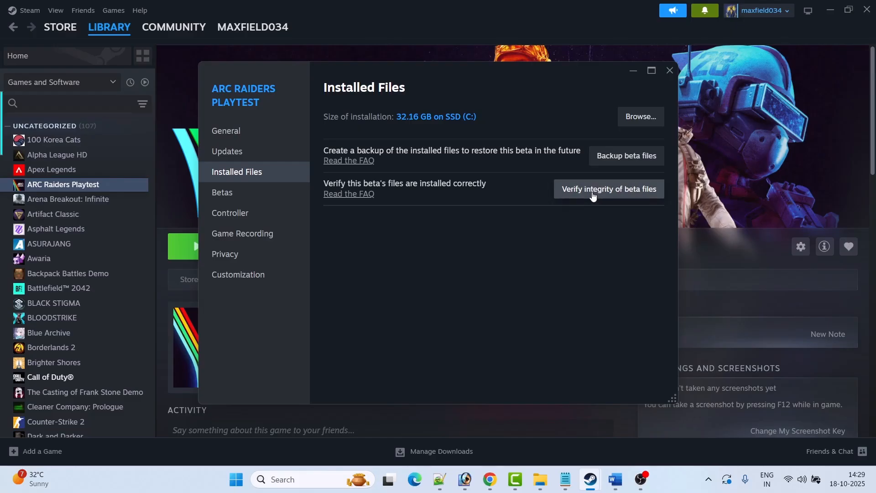
pyautogui.click(670, 71)
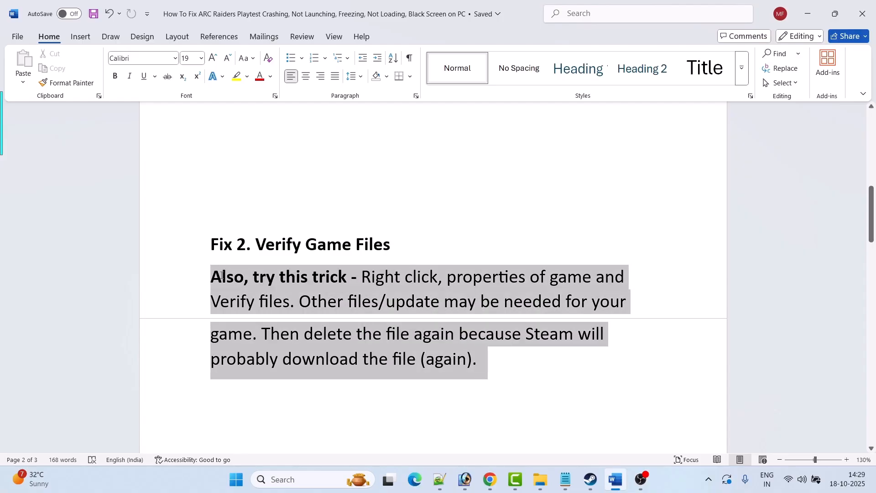
# - Read Fix 3 and exit Riot Vanguard from the hidden-icons tray
pyautogui.scroll(-3)
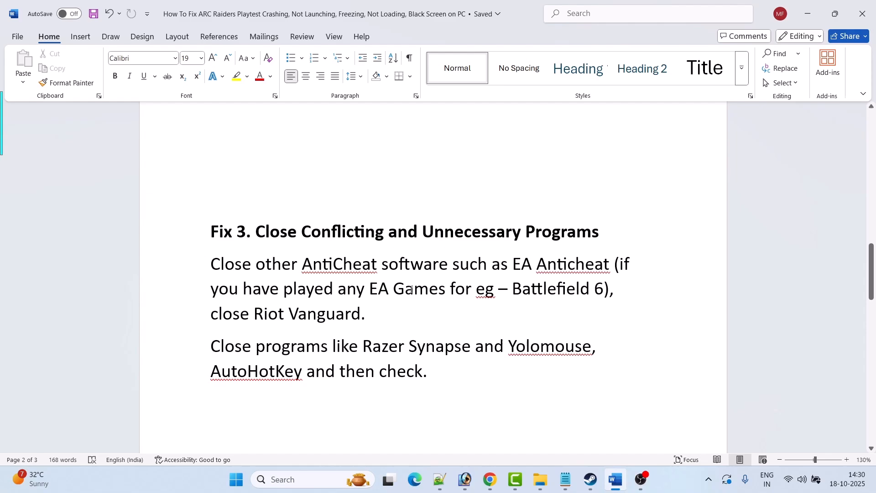
pyautogui.moveTo(634, 274)
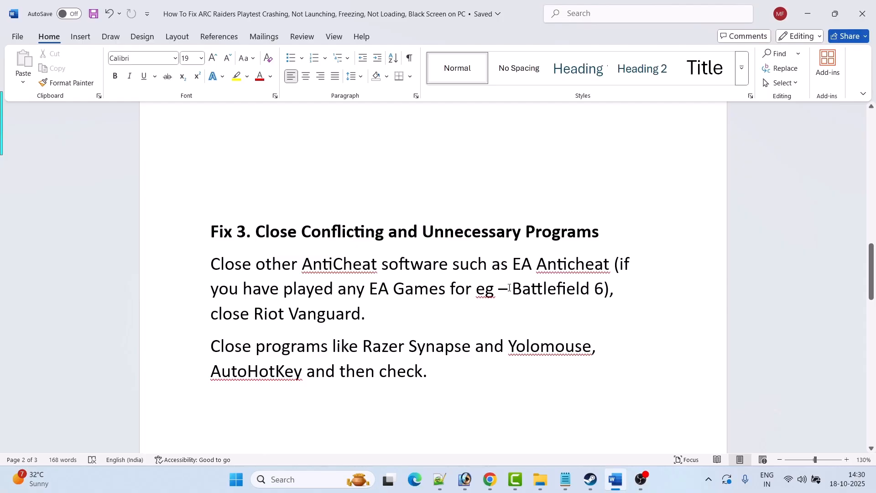
pyautogui.moveTo(513, 264); pyautogui.dragTo(610, 263)
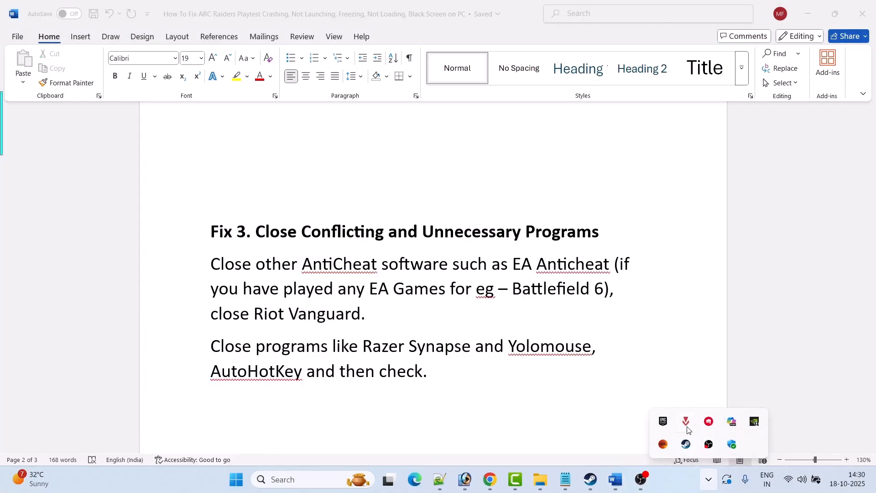
pyautogui.rightClick(686, 421)
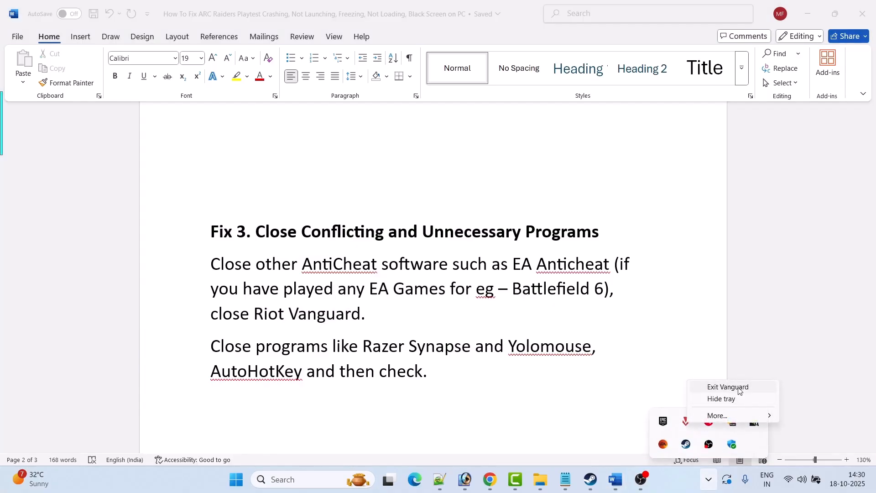
pyautogui.click(728, 387)
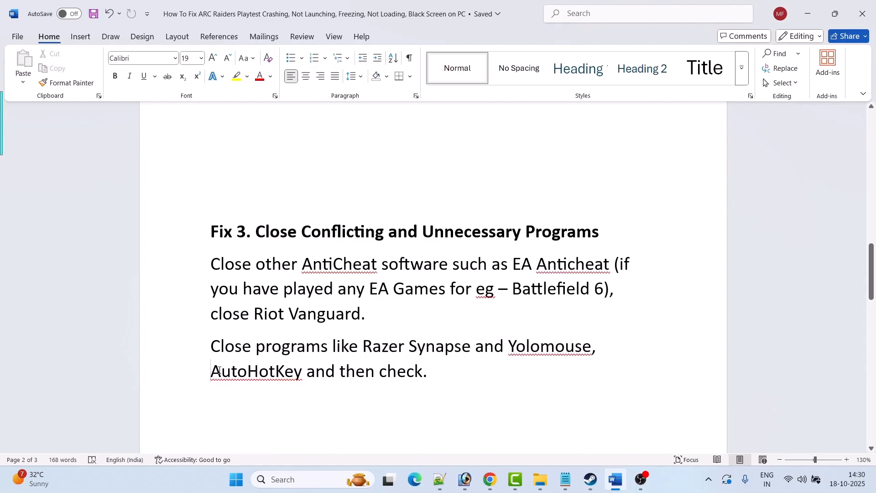
# - Read the Fix 4 Easy AntiCheat instructions, selecting AutoHotKey, then go to Steam
pyautogui.moveTo(210, 346); pyautogui.dragTo(332, 345)
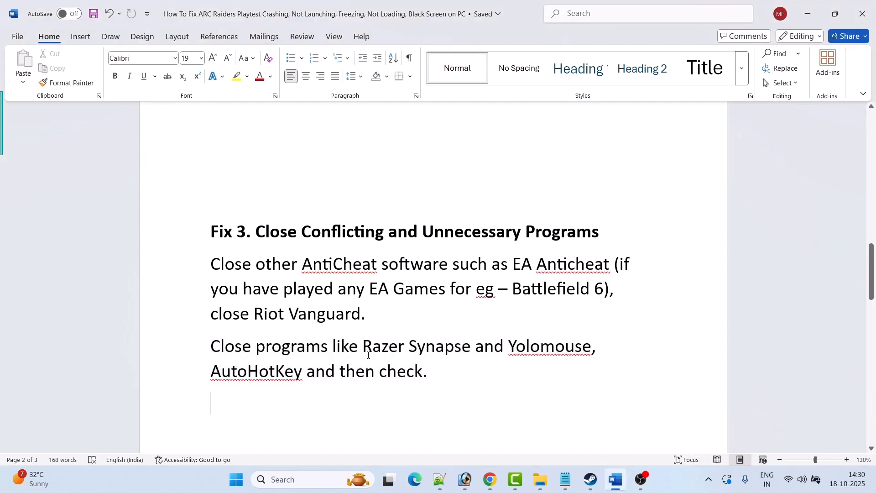
pyautogui.doubleClick(254, 371)
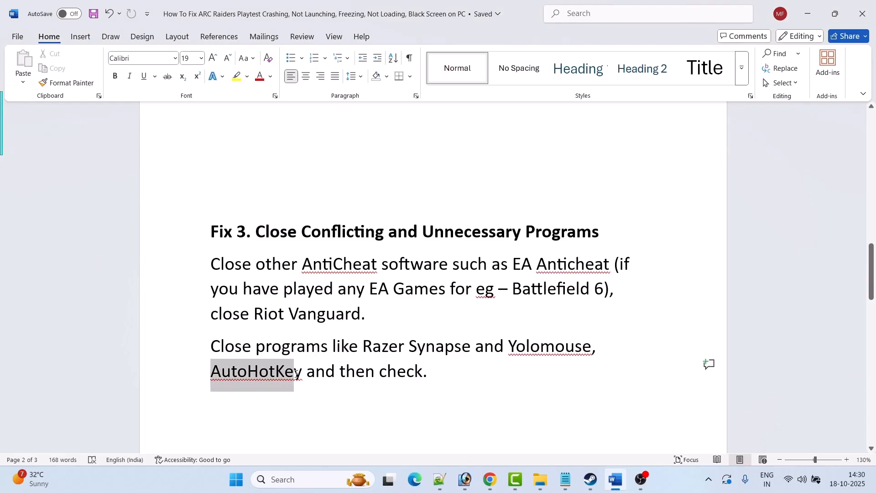
pyautogui.click(446, 384)
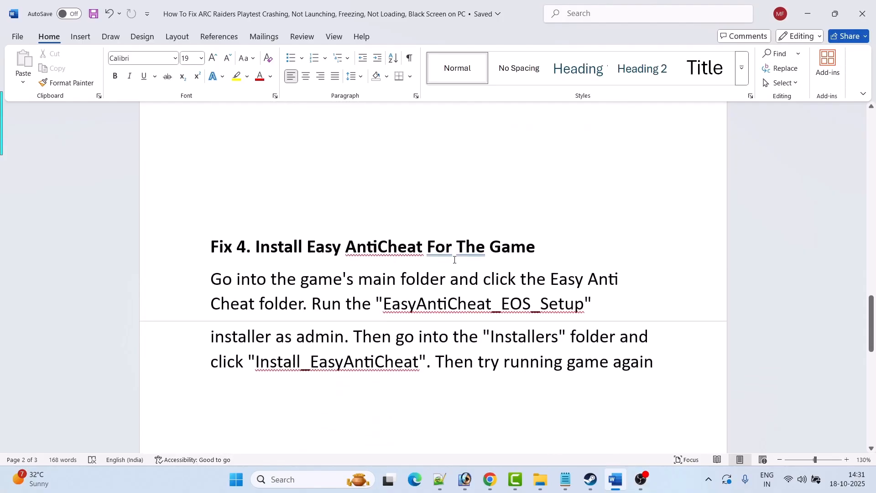
pyautogui.click(590, 480)
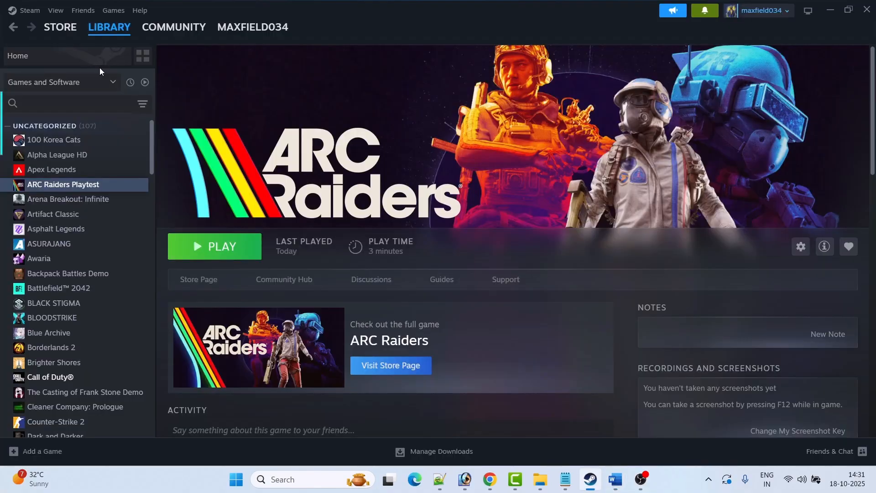
pyautogui.moveTo(86, 191)
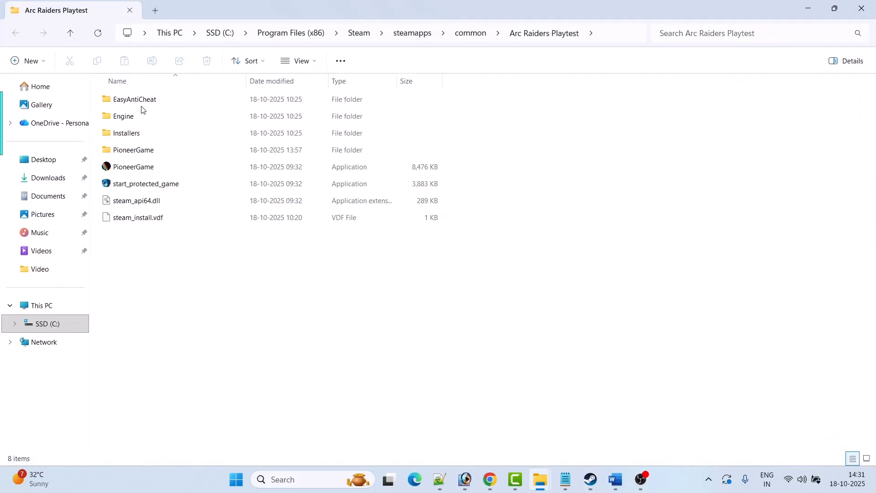
# - Run EasyAntiCheat_EOS_Setup, then Install_EasyAntiCheat from the Installers folder
pyautogui.doubleClick(135, 99)
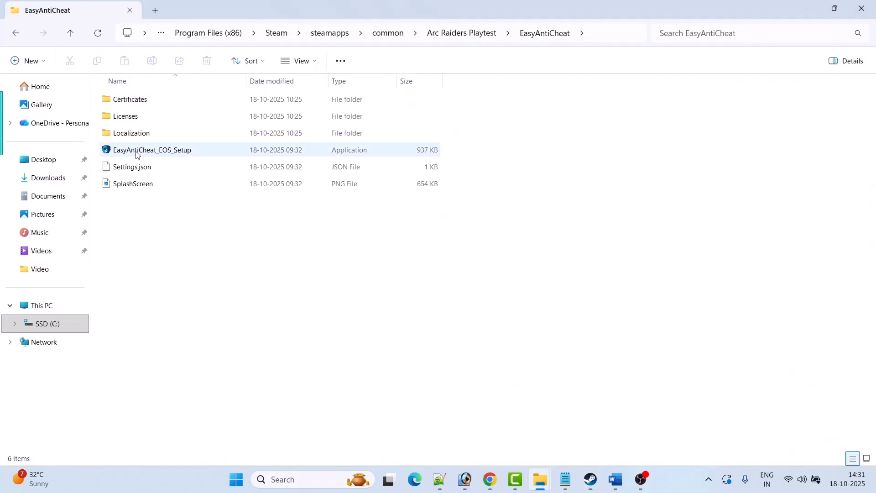
pyautogui.rightClick(152, 150)
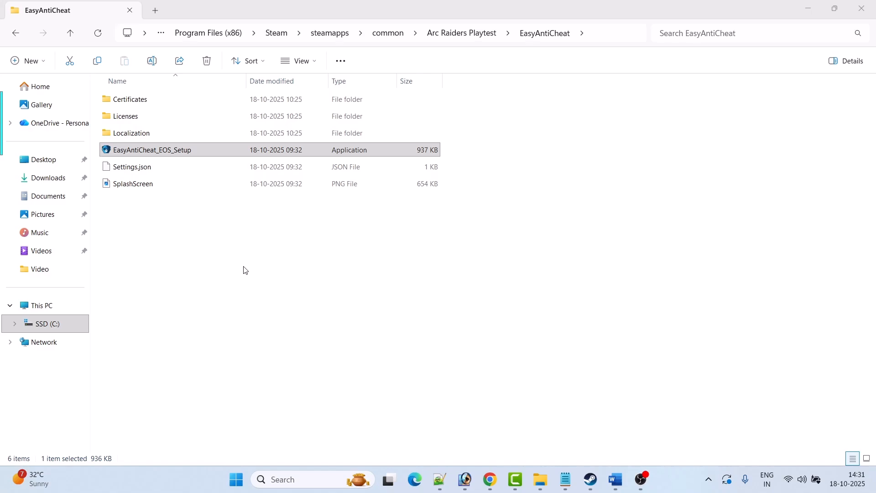
pyautogui.click(162, 149)
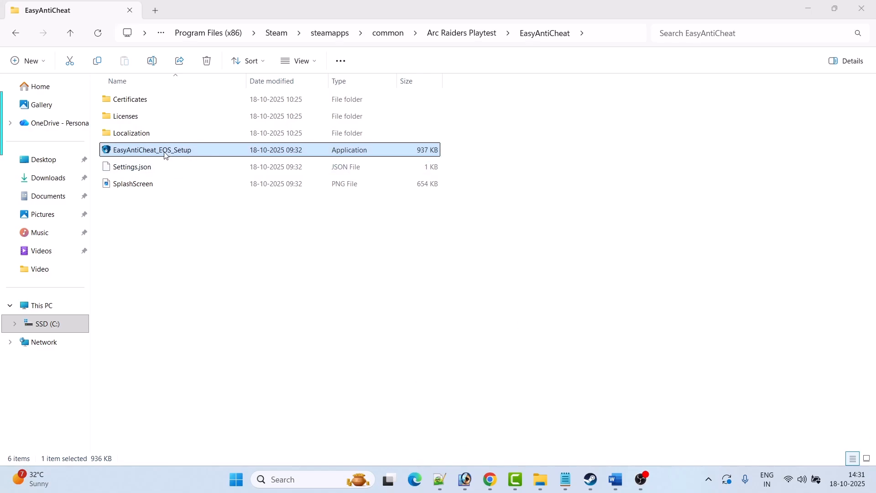
pyautogui.moveTo(192, 156)
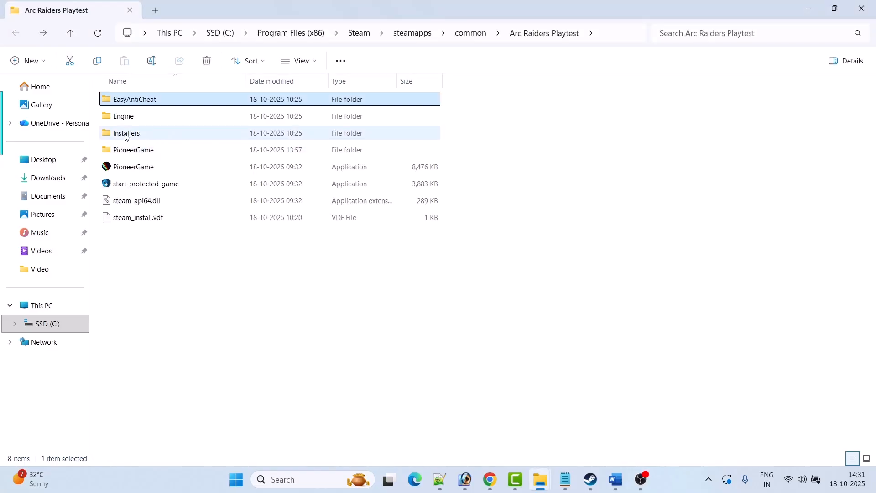
pyautogui.doubleClick(127, 133)
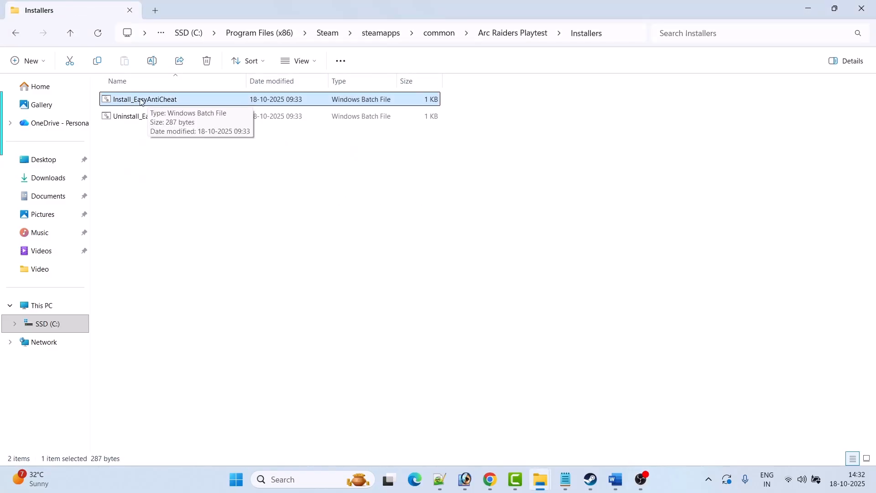
pyautogui.doubleClick(144, 100)
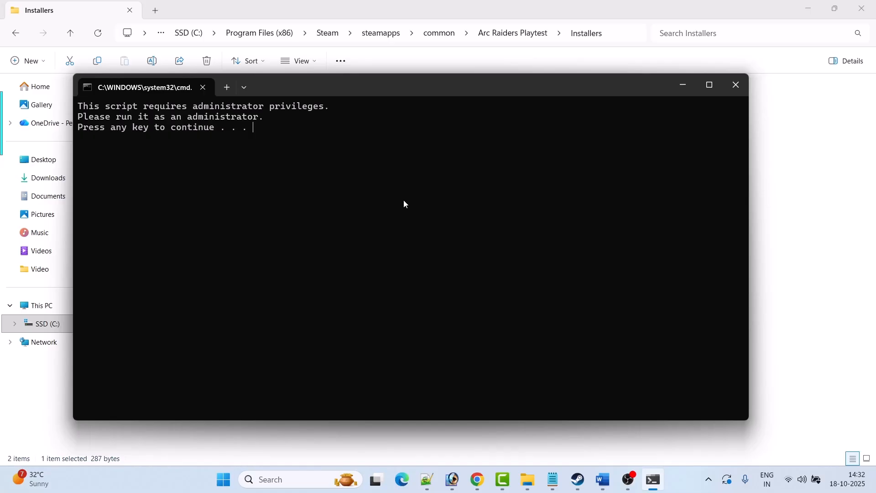
pyautogui.moveTo(404, 200)
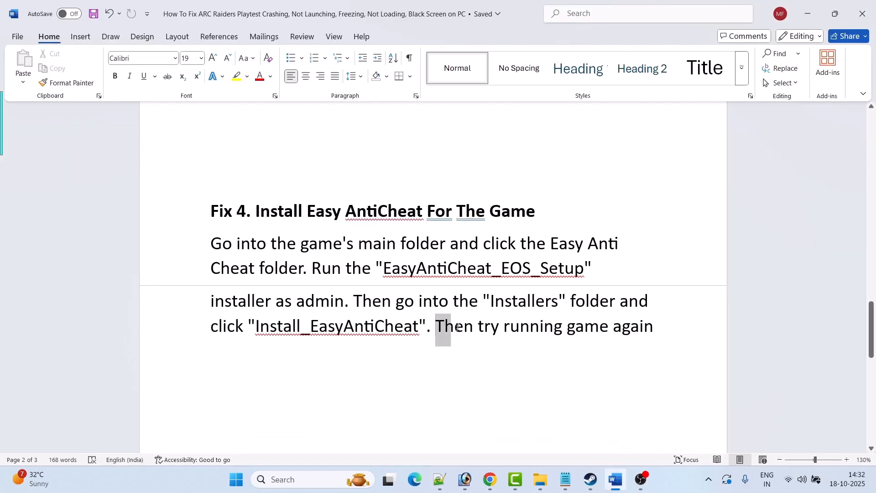
# - Highlight lines in the Fix 5 section on updating GPU drivers
pyautogui.moveTo(441, 326); pyautogui.dragTo(653, 327)
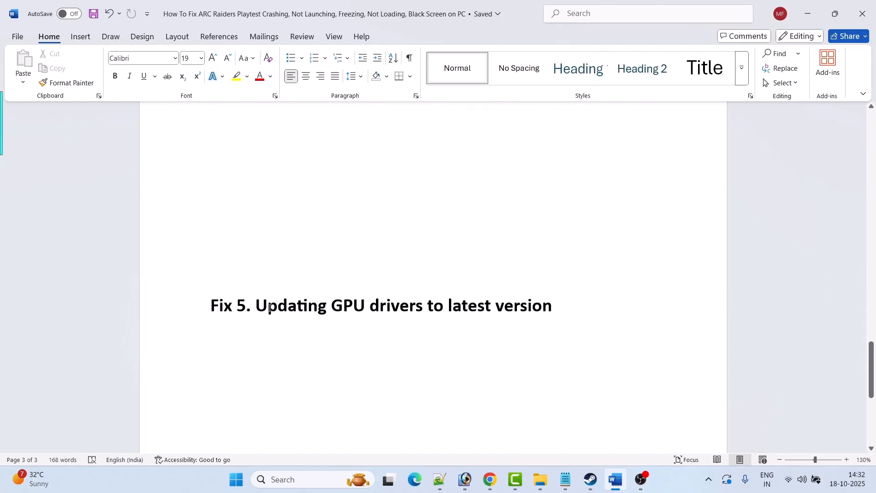
pyautogui.moveTo(255, 306); pyautogui.dragTo(551, 306)
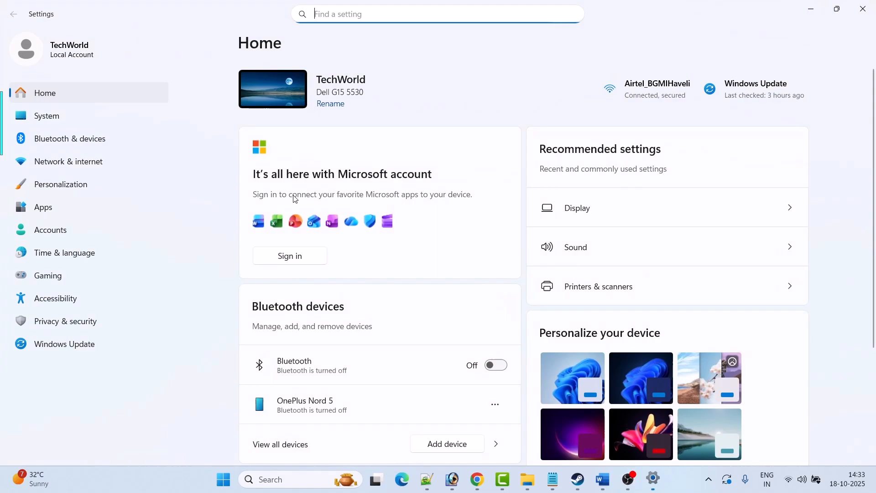
# - View available updates on the Windows Update page, then return to the notes
pyautogui.click(64, 344)
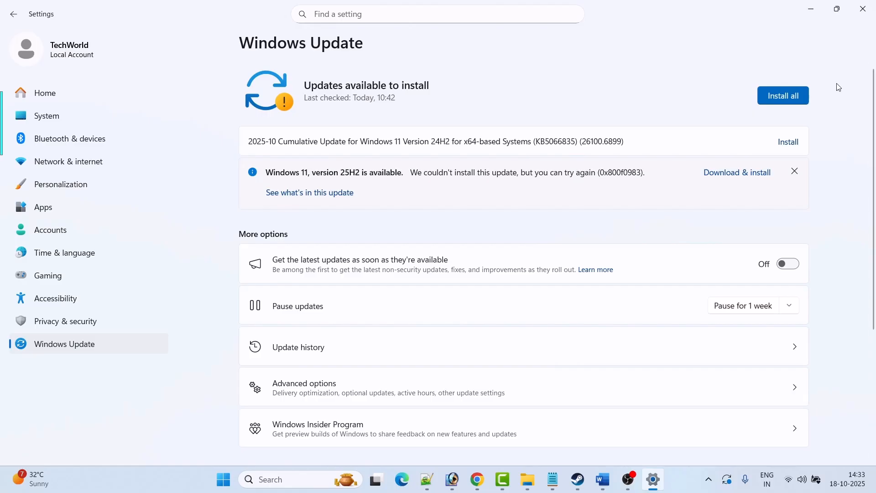
pyautogui.click(602, 480)
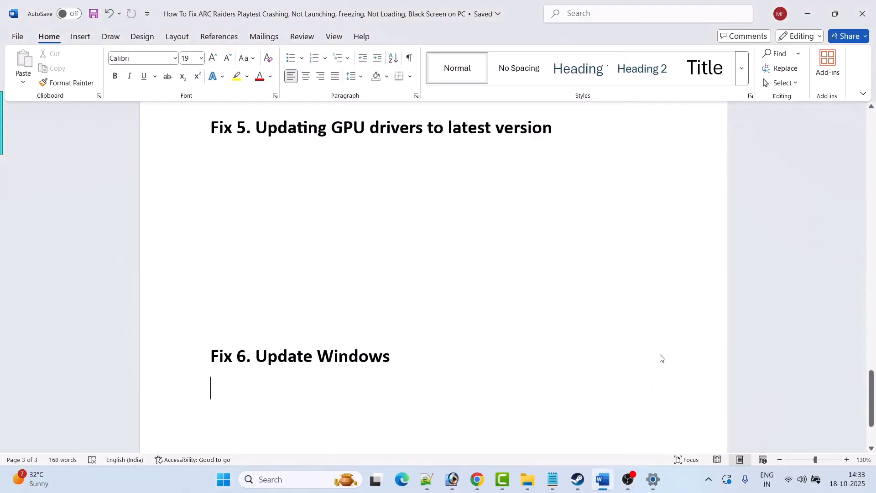
# - Leave the Fix 6 notes and return to Steam's ARC Raiders Playtest page
pyautogui.click(577, 479)
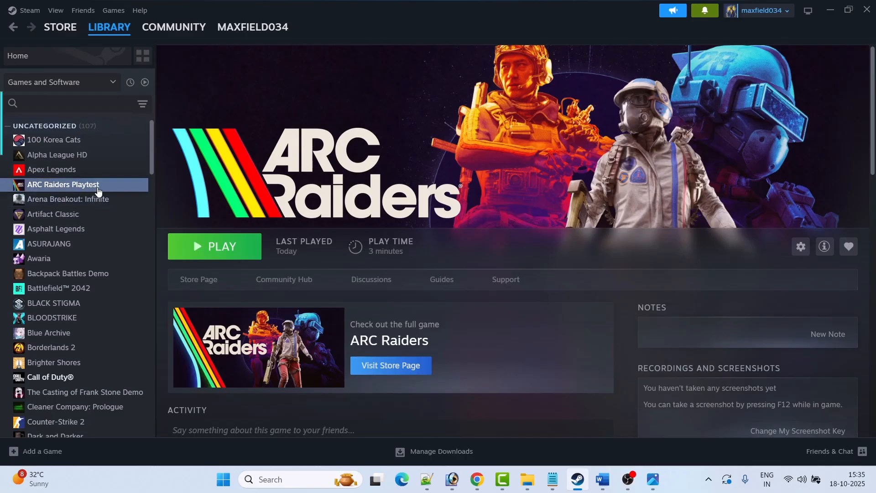
pyautogui.moveTo(139, 190)
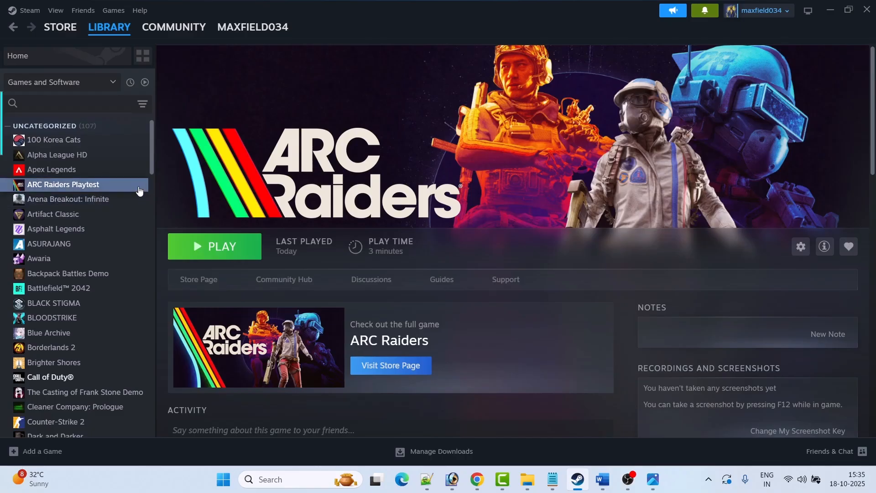